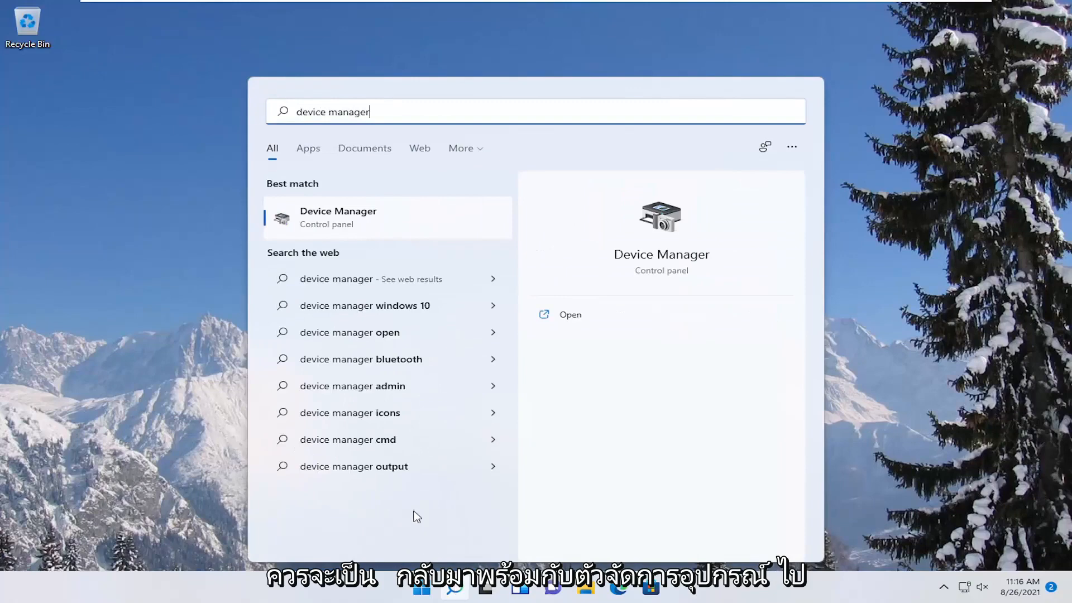
# - Open Device Manager from Start search and select the second USB Root Hub
pyautogui.click(337, 217)
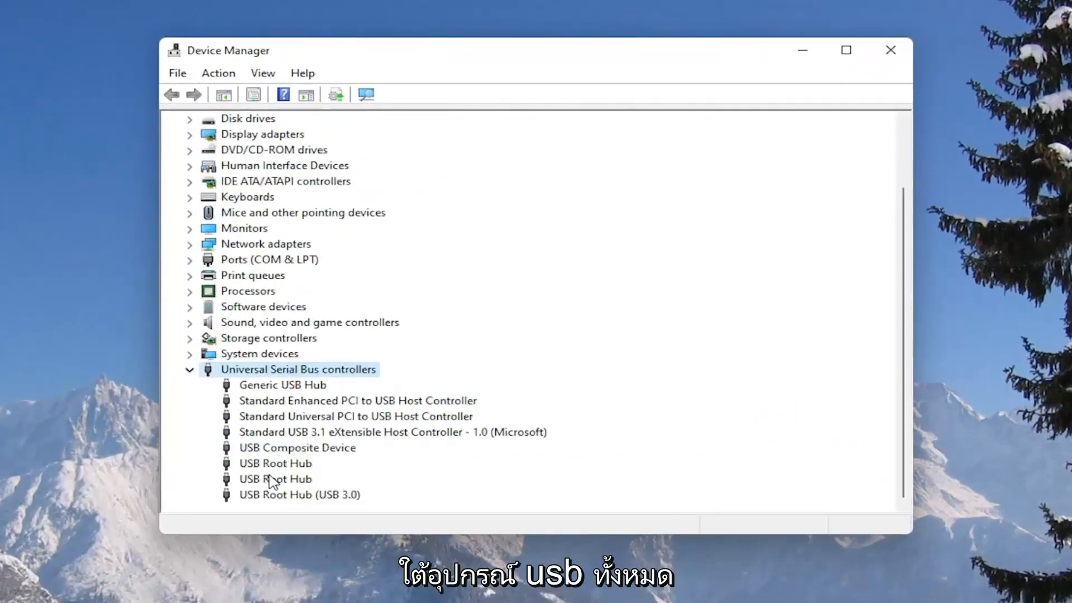
pyautogui.click(275, 479)
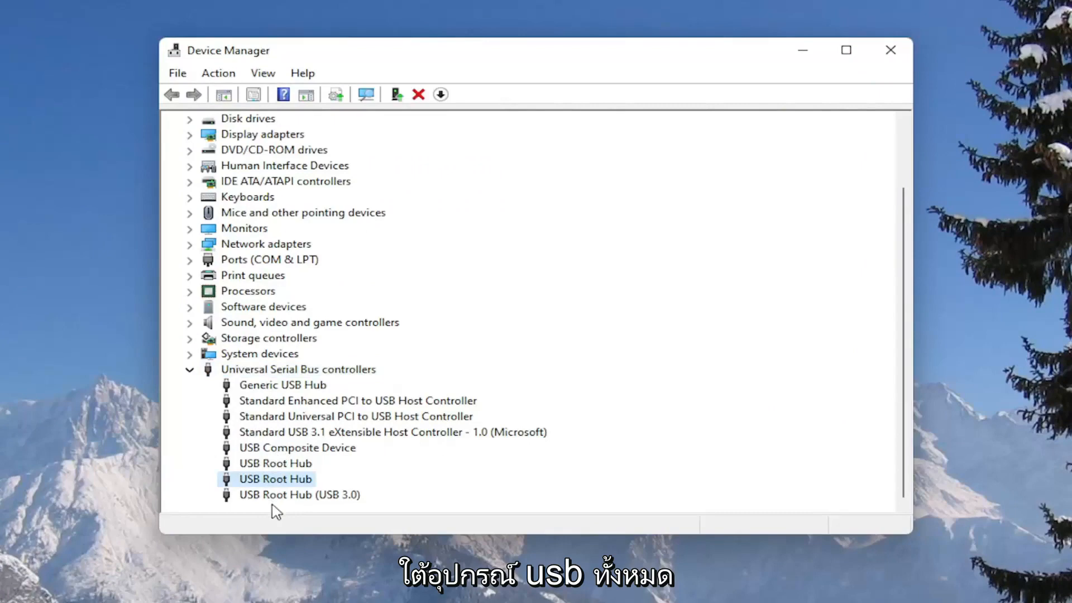
pyautogui.rightClick(282, 385)
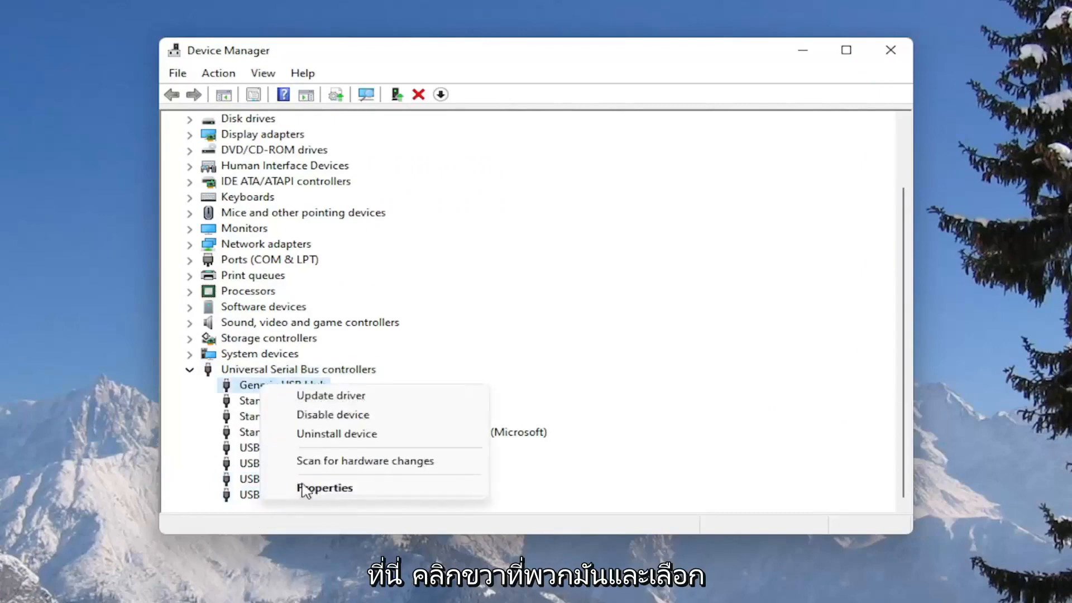
pyautogui.click(325, 488)
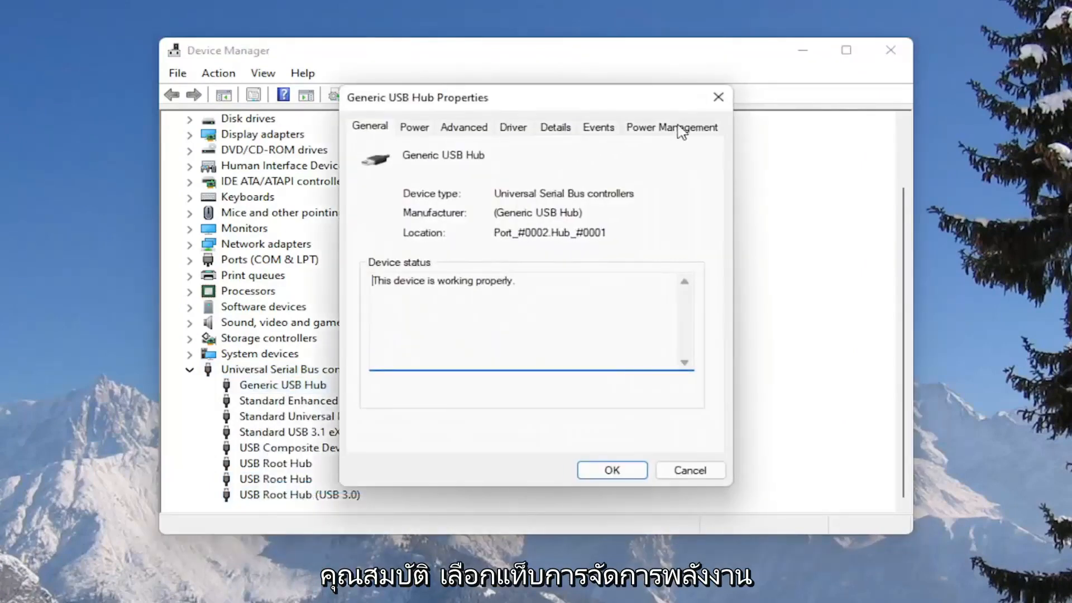
pyautogui.click(672, 127)
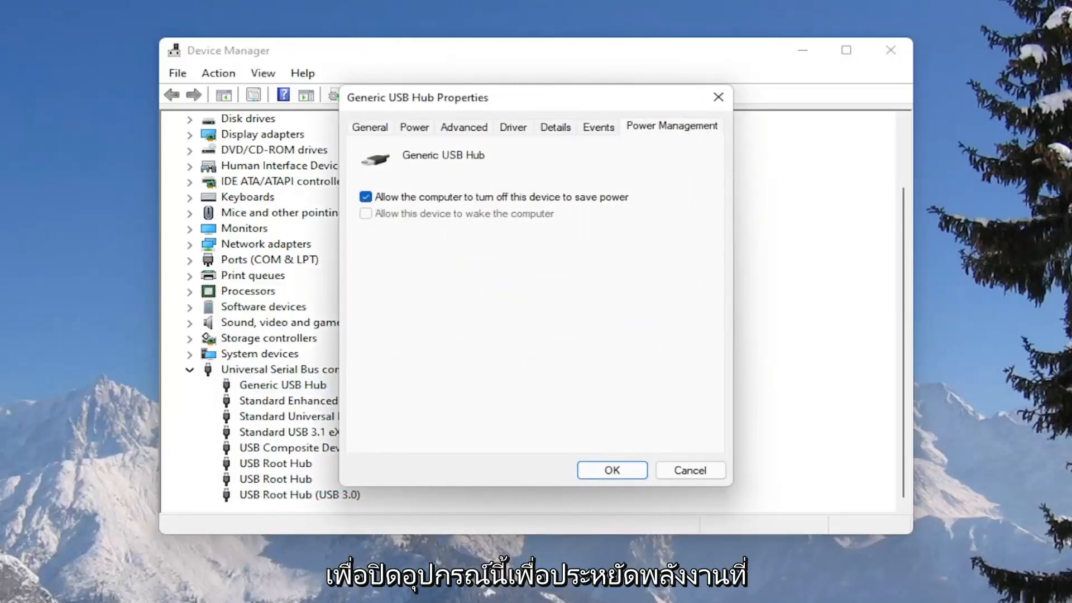
pyautogui.moveTo(296, 146)
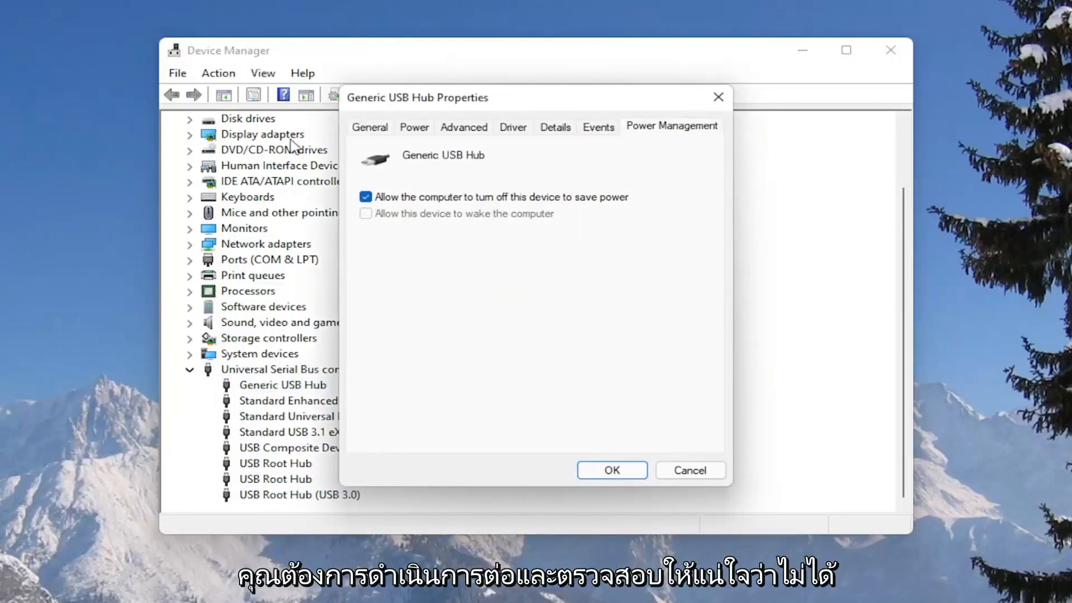
pyautogui.click(366, 196)
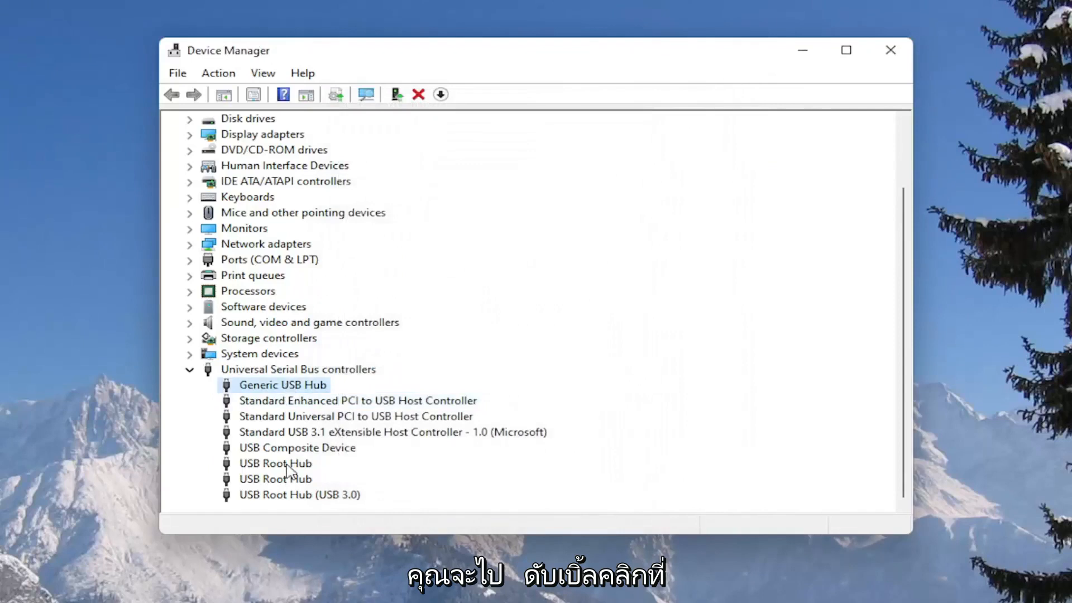
# - Uncheck 'Allow the computer to turn off this device to save power' for USB Root Hub, then close Device Manager
pyautogui.doubleClick(276, 463)
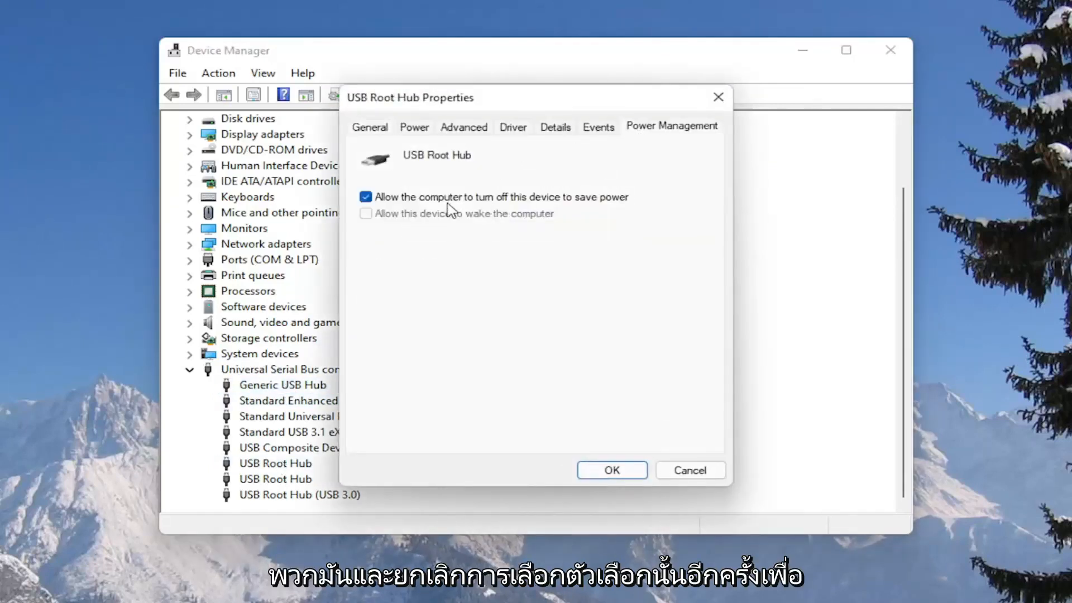
pyautogui.click(366, 196)
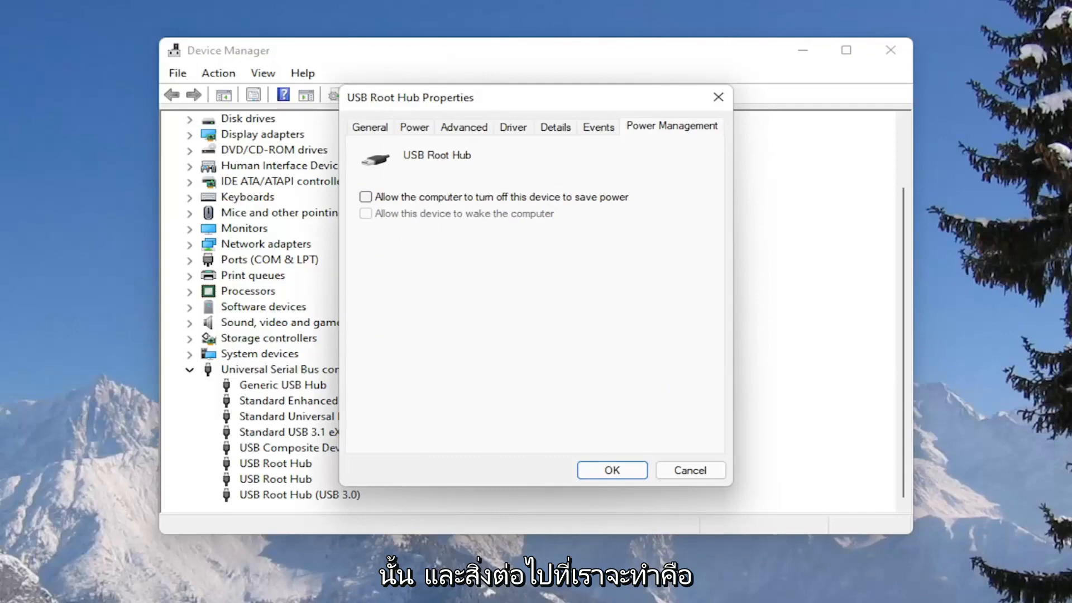
pyautogui.click(612, 470)
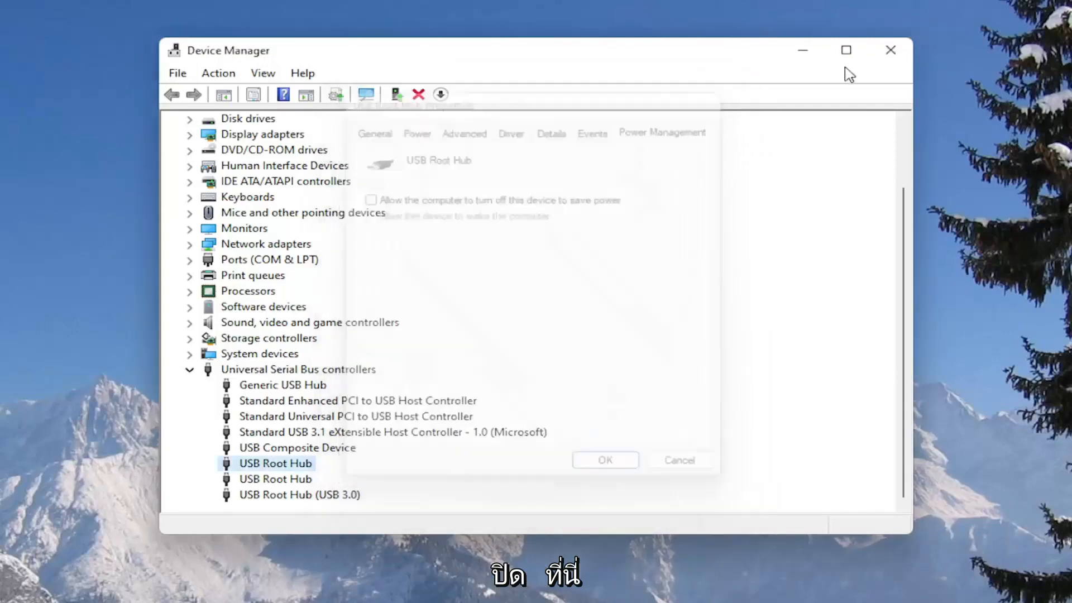
pyautogui.click(890, 49)
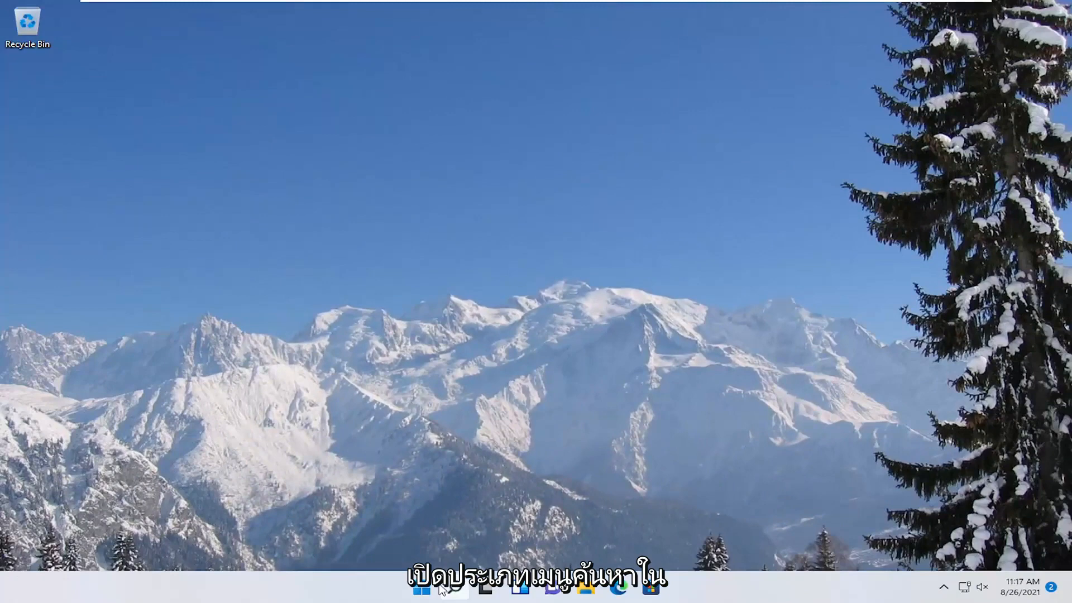
# - Search 'control panel', open it, and set View by to Category
pyautogui.write('control panel')
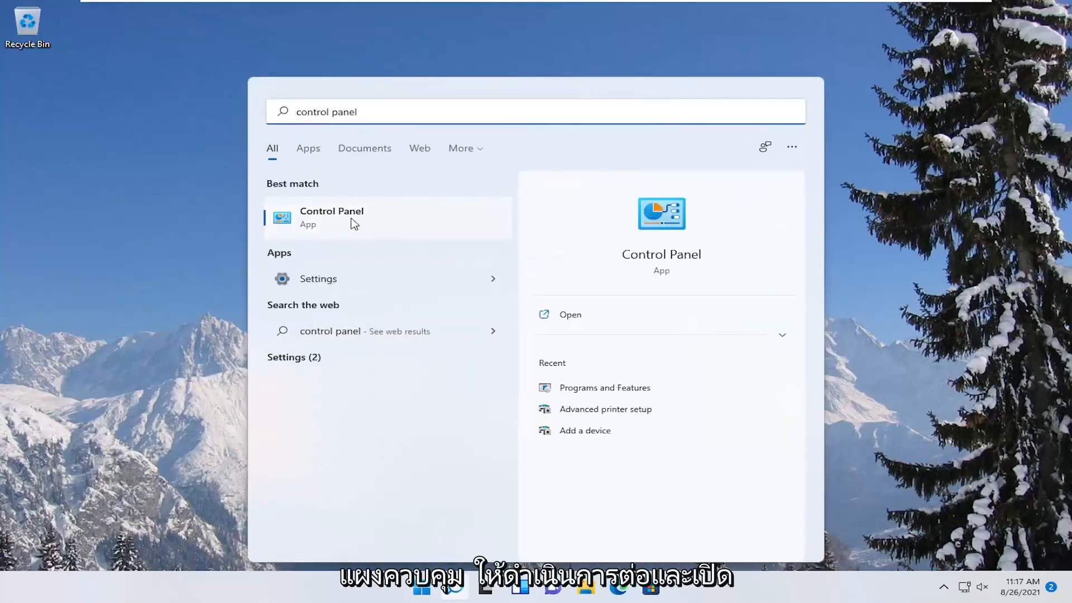
pyautogui.click(332, 217)
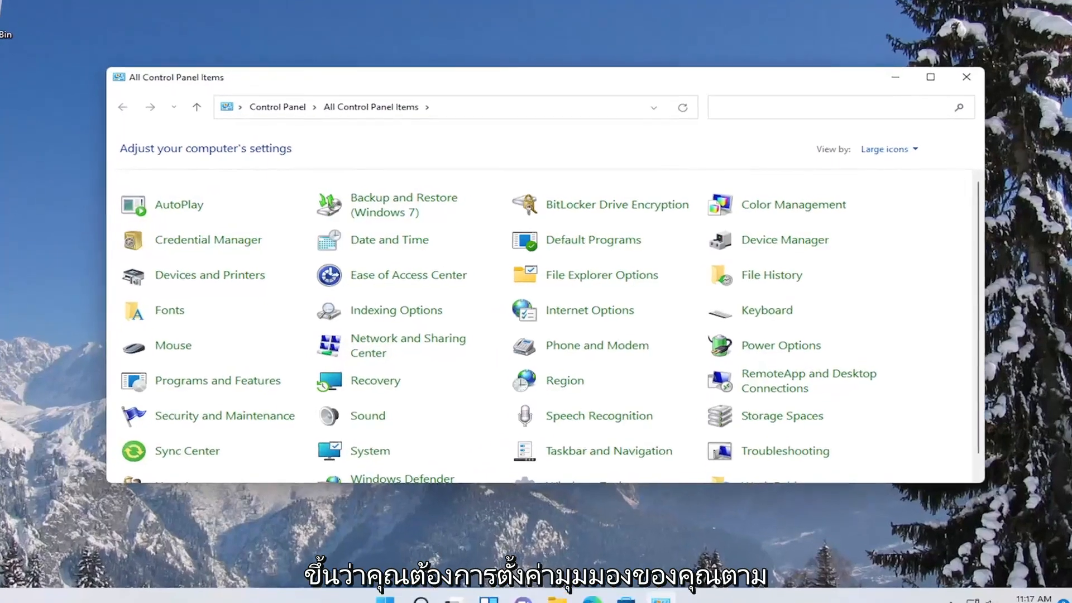
pyautogui.click(894, 149)
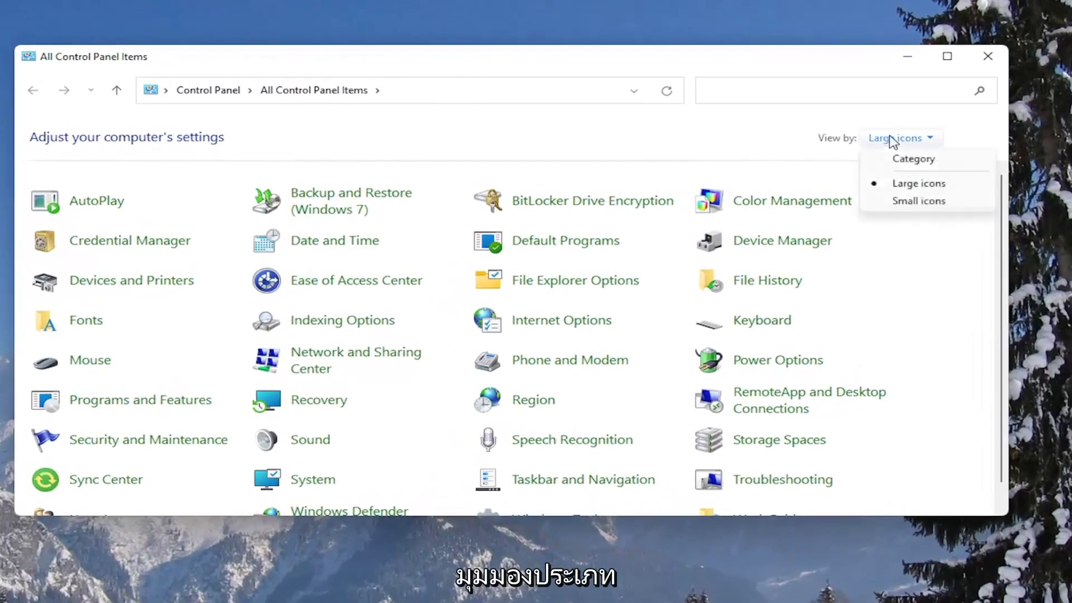
pyautogui.click(913, 158)
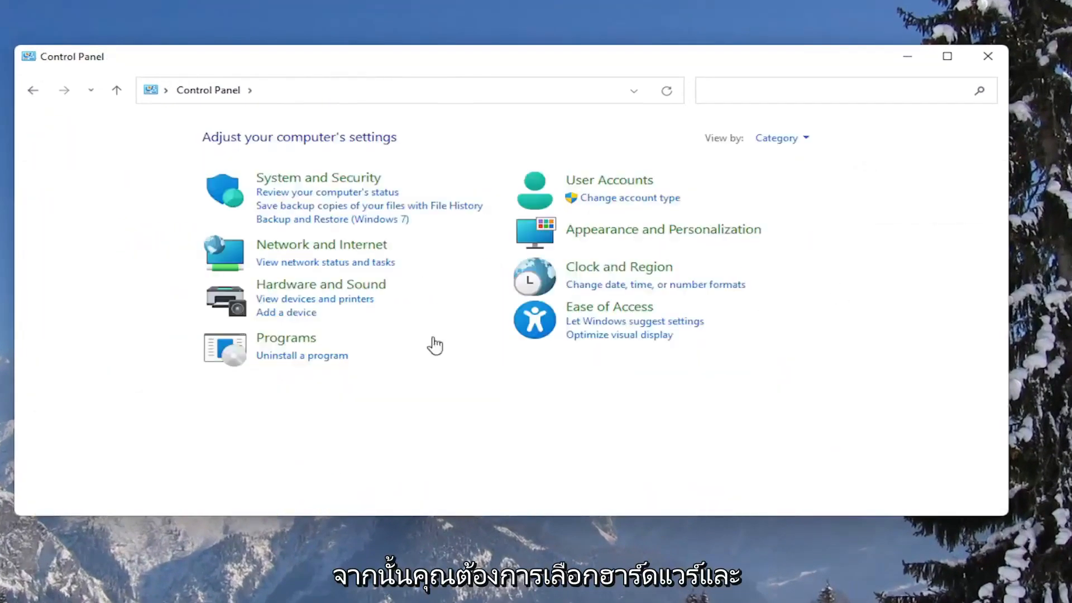
# - Go to Hardware and Sound > Power Options > Change plan settings for Balanced
pyautogui.click(321, 284)
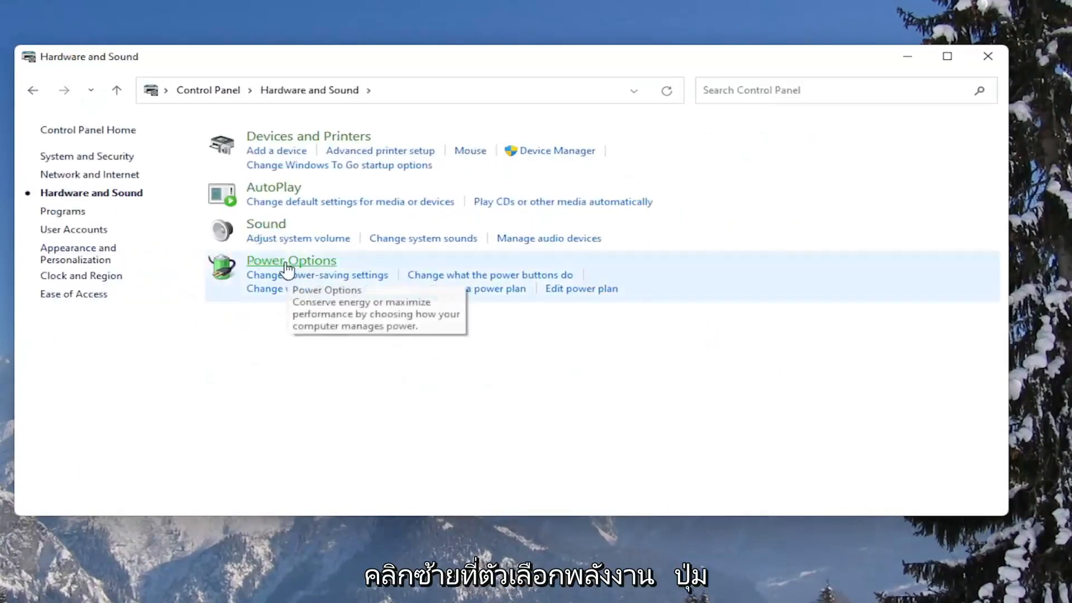
pyautogui.click(291, 260)
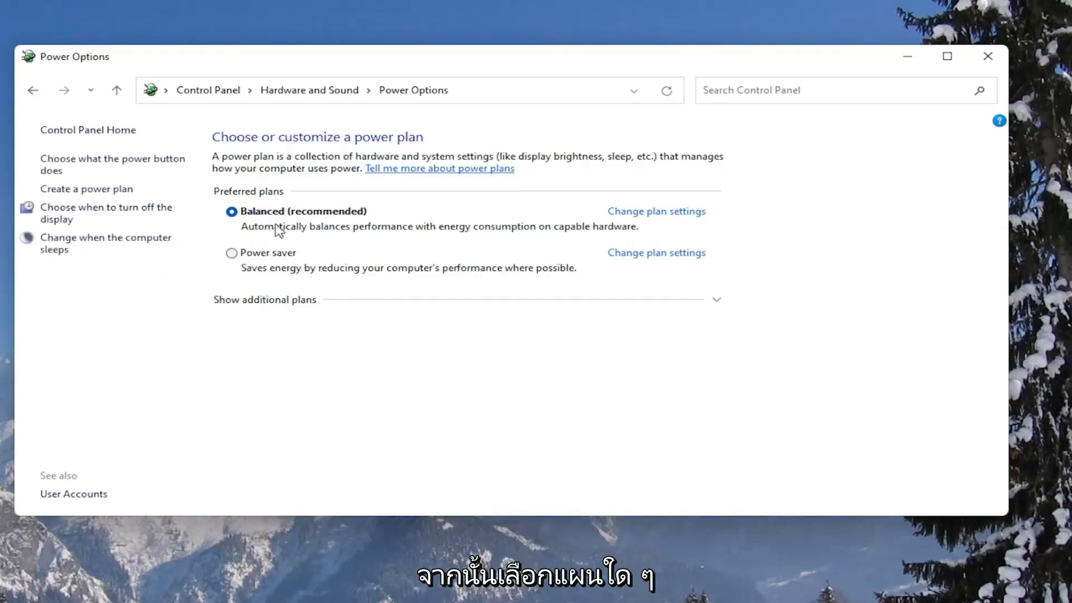
pyautogui.moveTo(535, 233)
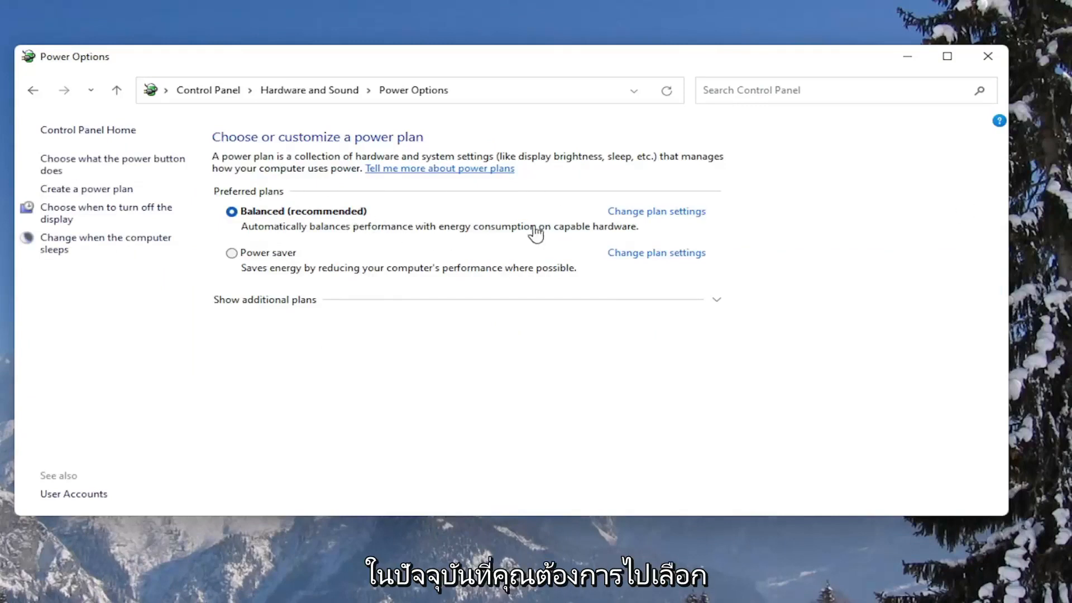
pyautogui.click(657, 211)
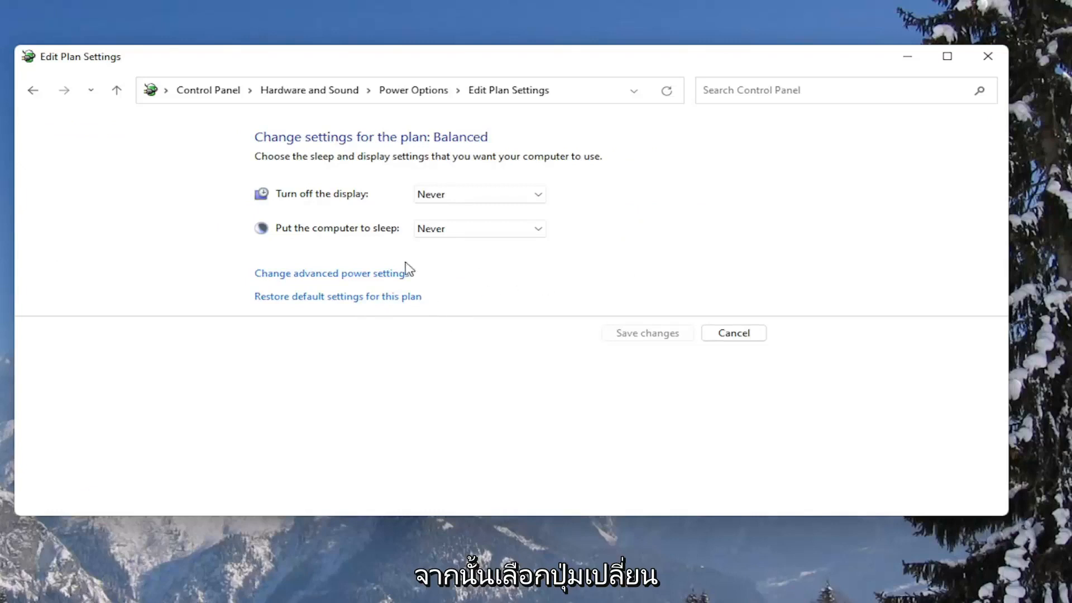
pyautogui.moveTo(346, 278)
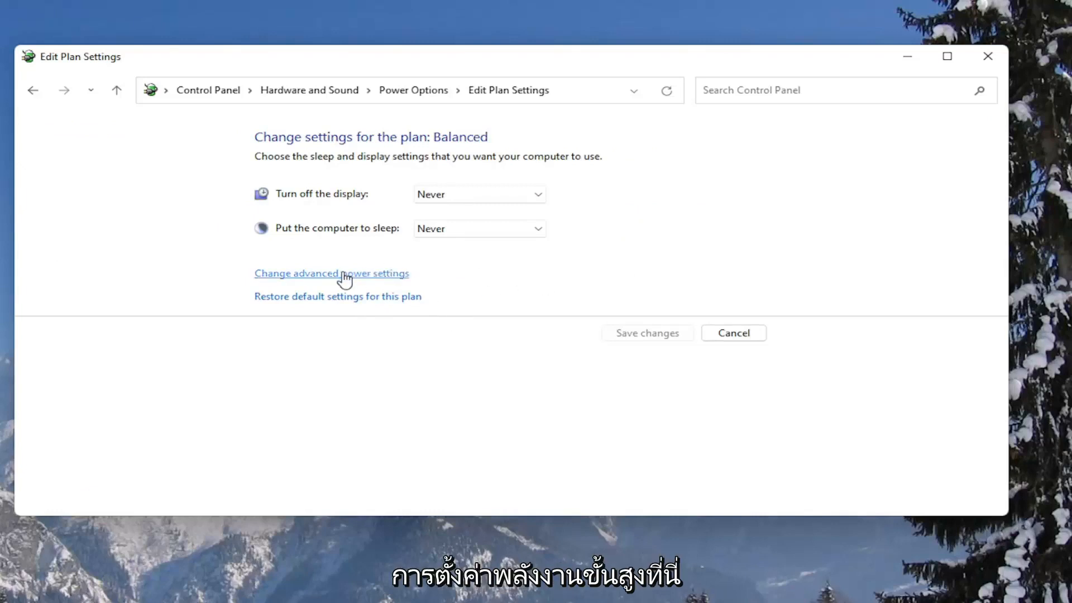
# - In advanced power settings, set USB selective suspend setting to Disabled and confirm
pyautogui.click(332, 274)
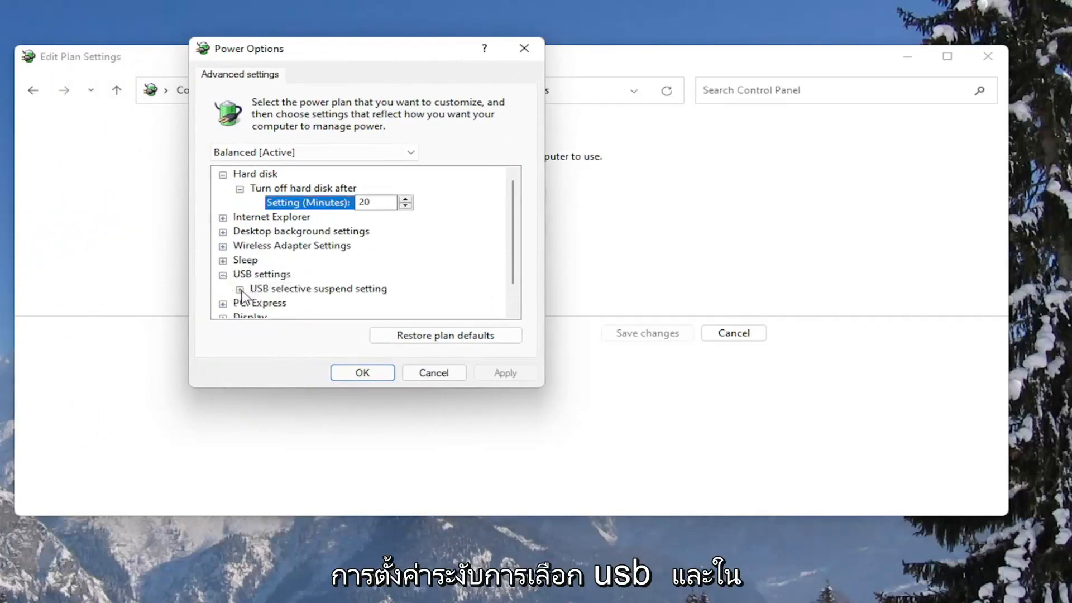
pyautogui.click(238, 289)
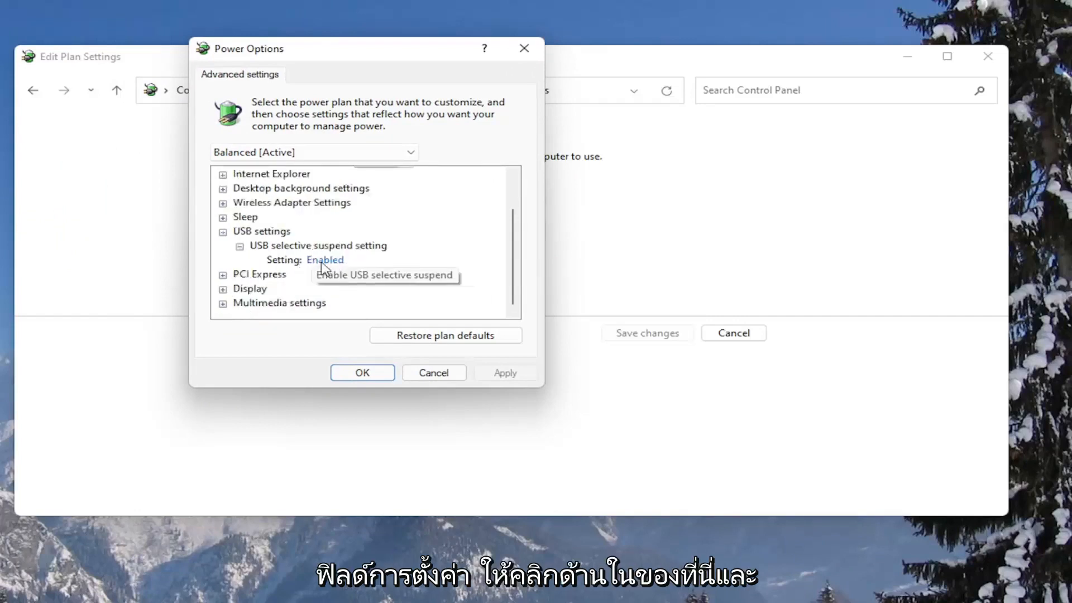
pyautogui.click(324, 260)
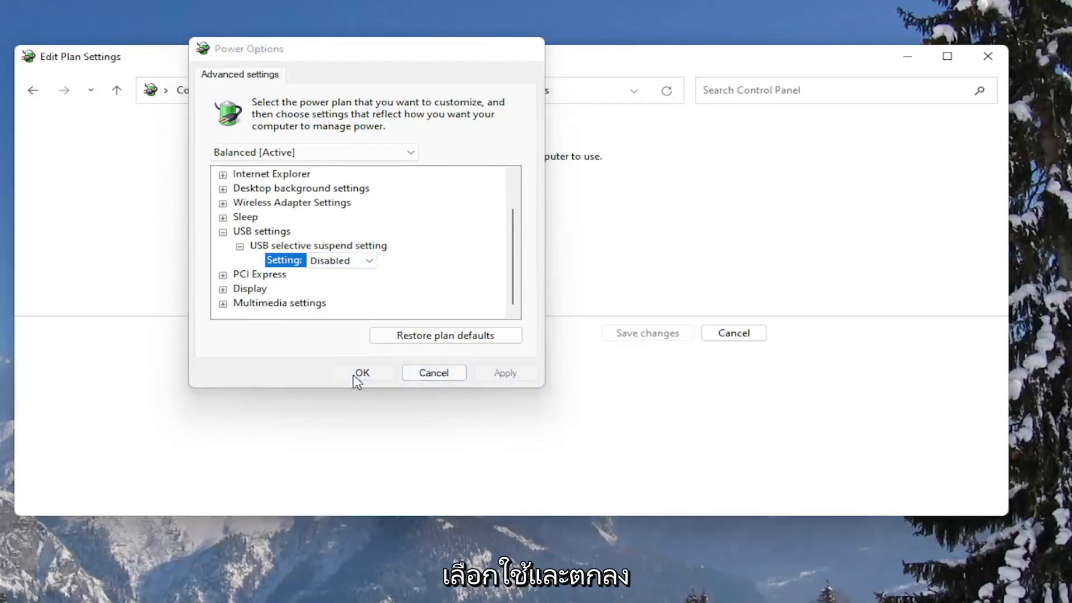
pyautogui.click(362, 373)
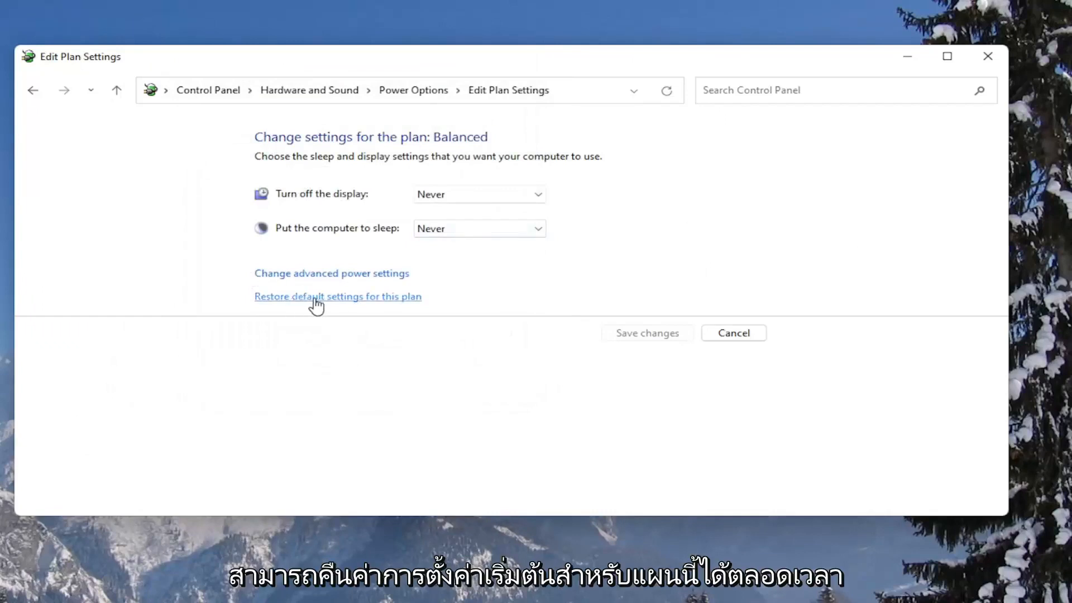
pyautogui.moveTo(317, 303)
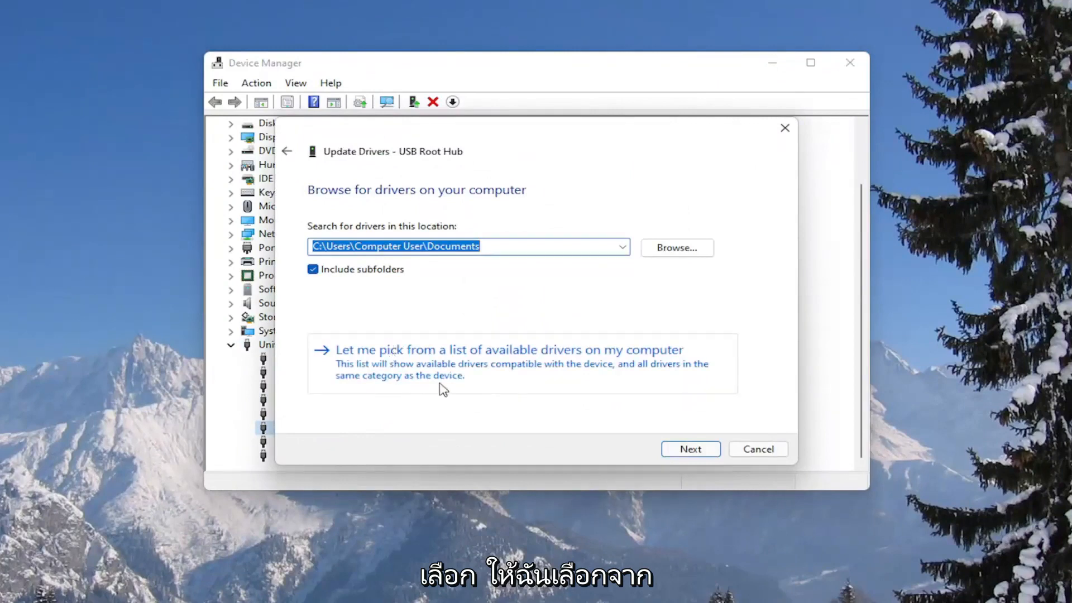
# - Pick USB Root Hub from the available drivers list, install it, and close Device Manager
pyautogui.click(509, 350)
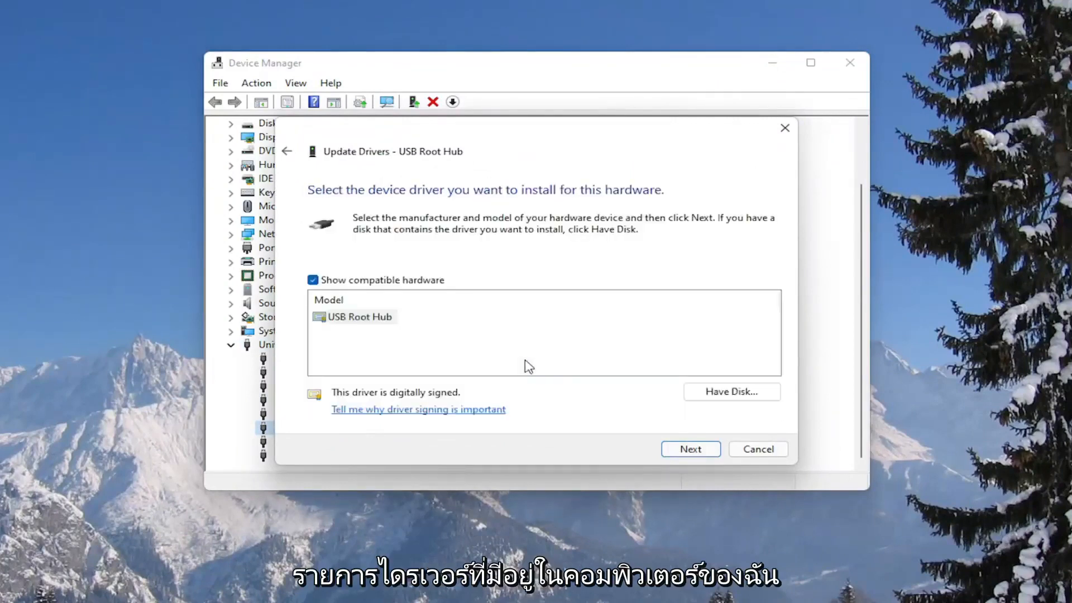
pyautogui.click(691, 449)
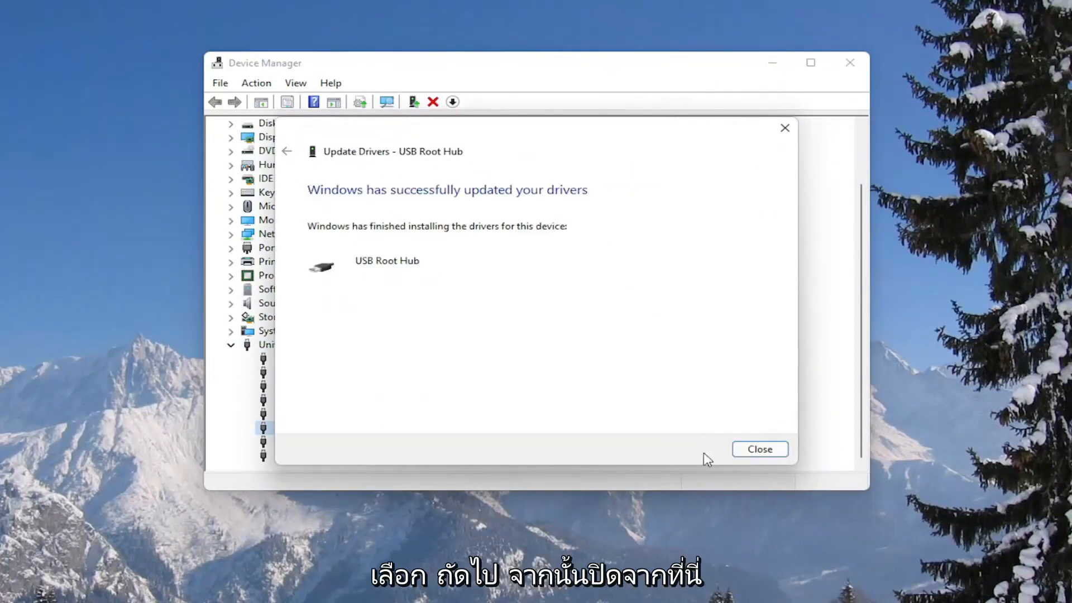
pyautogui.click(760, 449)
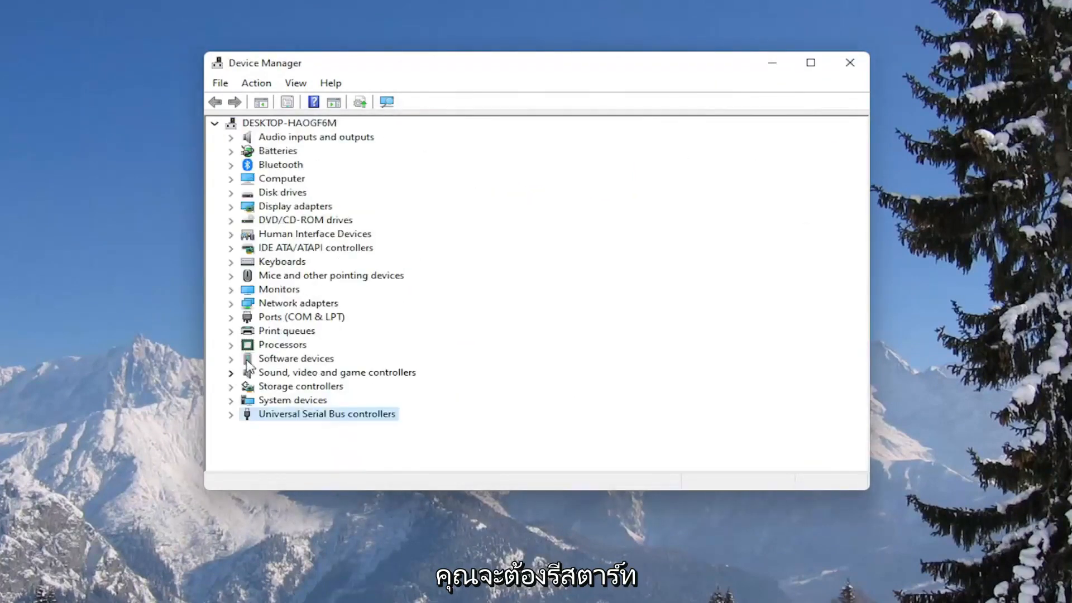
pyautogui.click(849, 62)
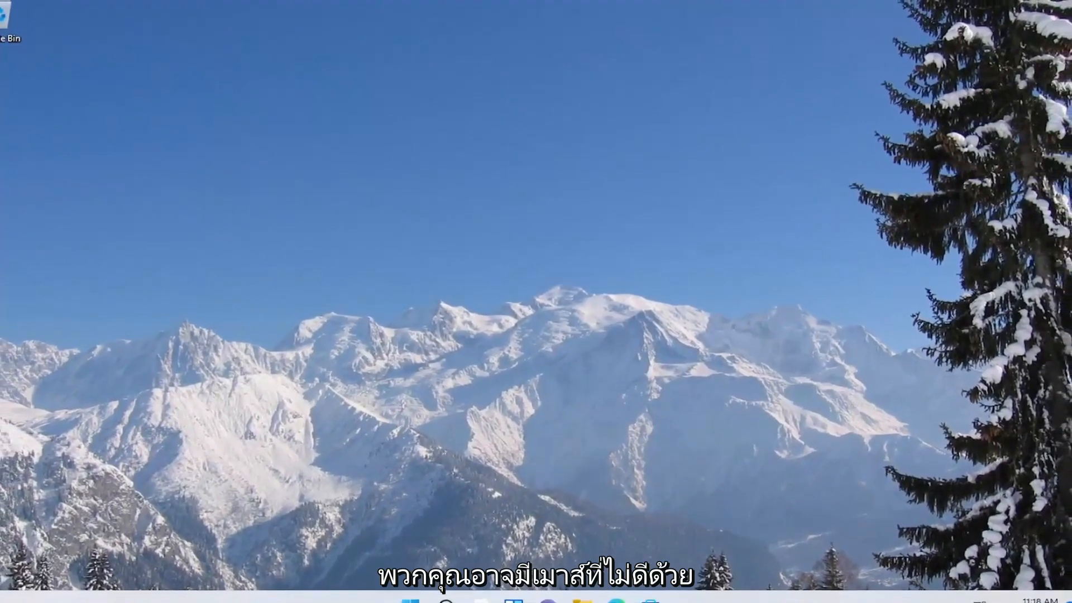